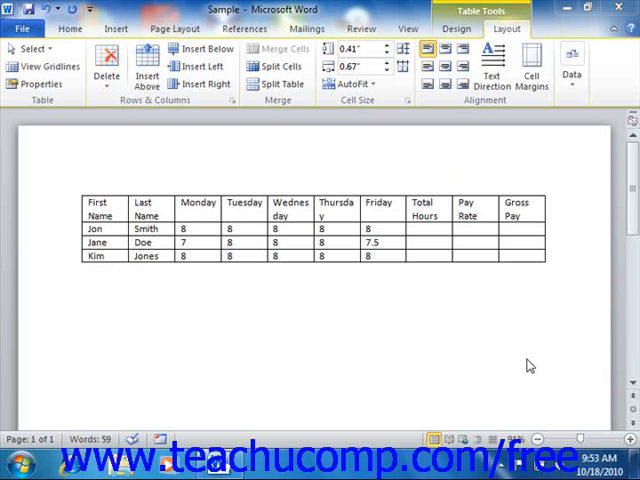
{"action": "mouse_move", "coordinate": [488, 108]}
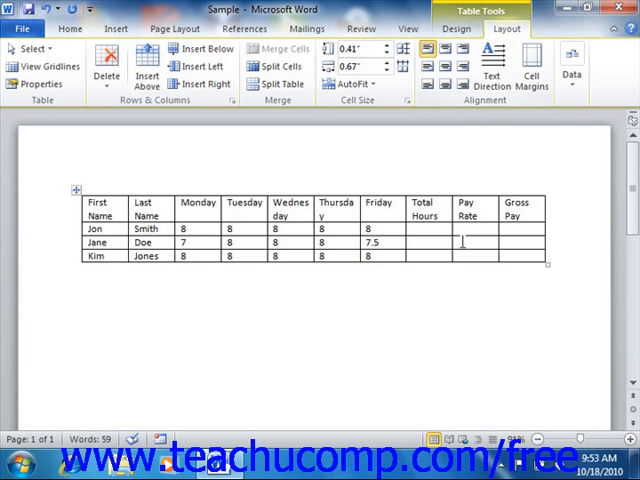
{"action": "mouse_move", "coordinate": [16, 206]}
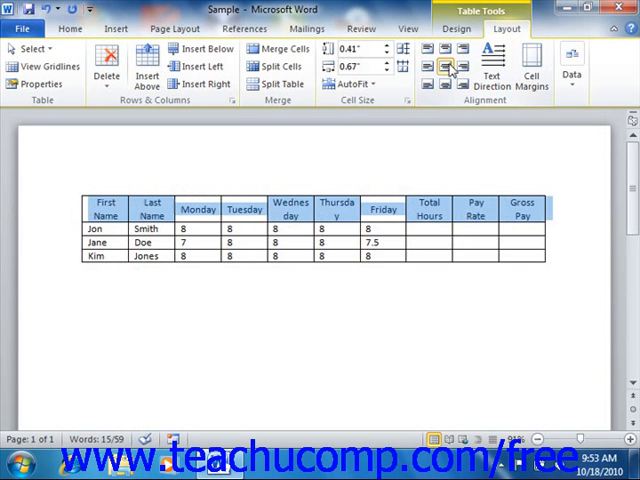
{"action": "mouse_move", "coordinate": [452, 68]}
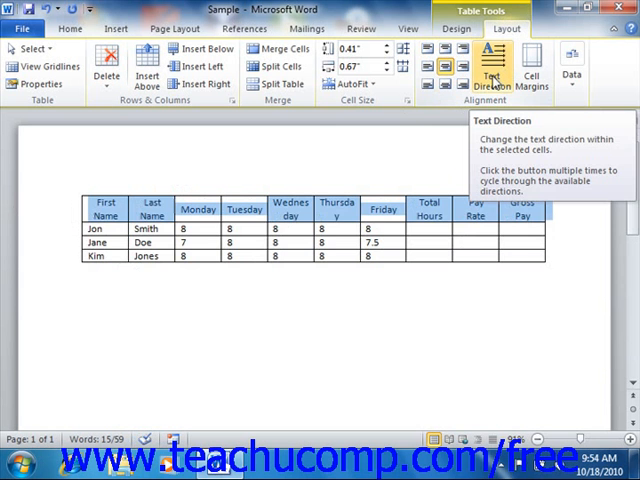
Cycle the header row text through the sideways text directions and back to horizontal.
{"action": "left_click", "coordinate": [488, 64]}
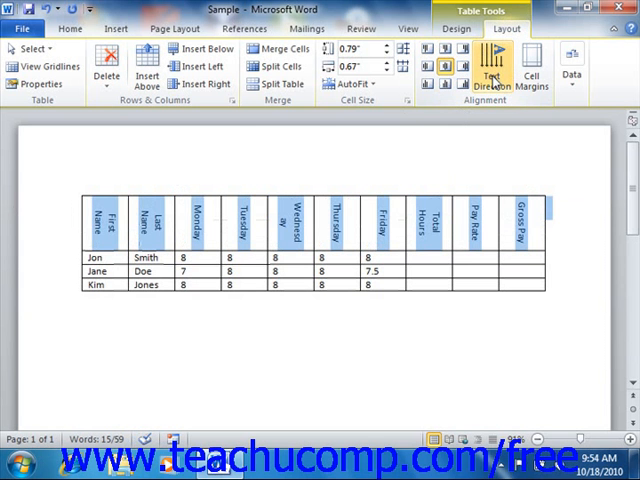
{"action": "left_click", "coordinate": [488, 66]}
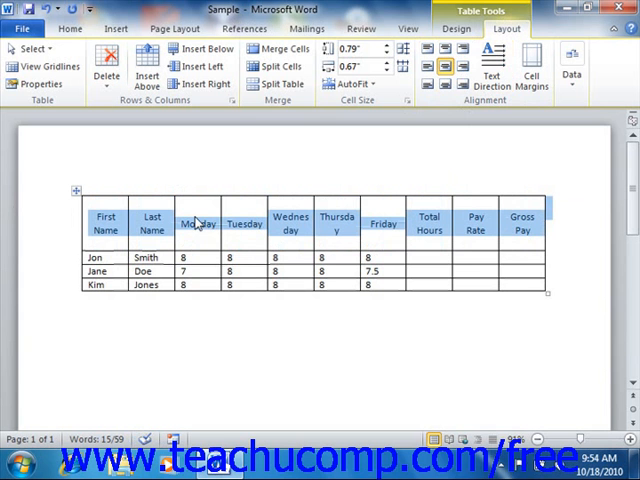
{"action": "mouse_move", "coordinate": [196, 222]}
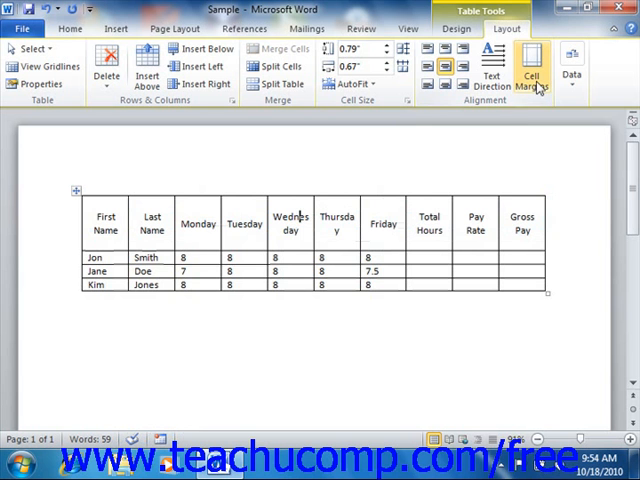
{"action": "mouse_move", "coordinate": [536, 76]}
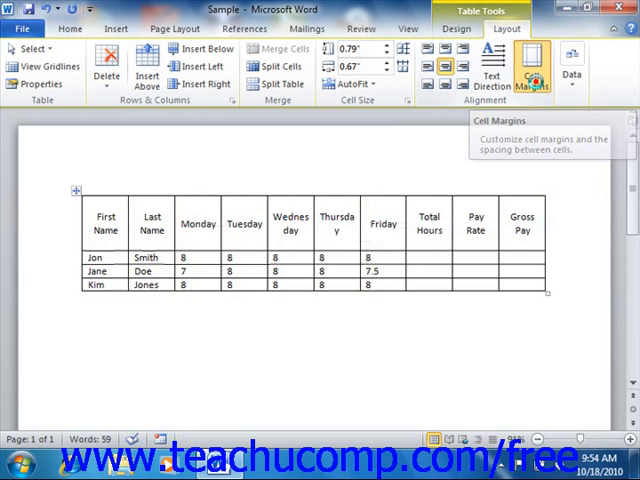
In Table Options via Cell Margins, enable automatic resizing to fit contents and confirm.
{"action": "left_click", "coordinate": [532, 76]}
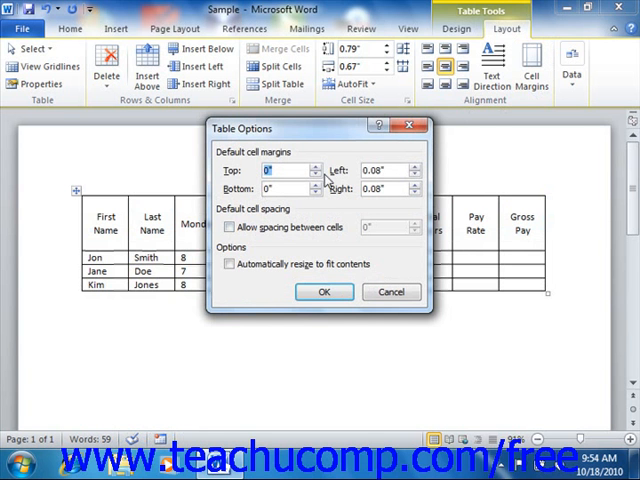
{"action": "mouse_move", "coordinate": [332, 192]}
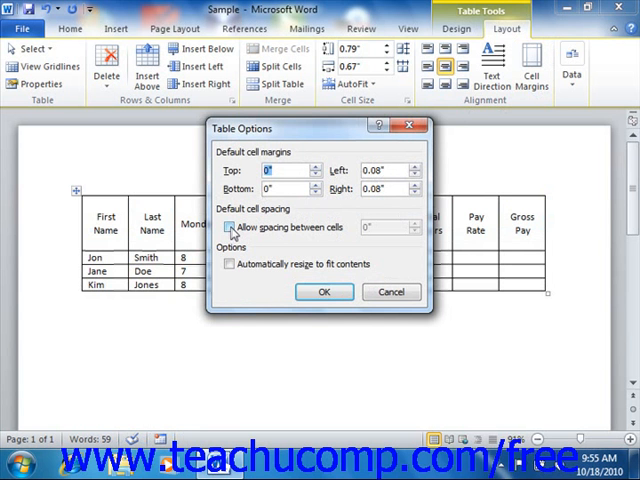
{"action": "mouse_move", "coordinate": [314, 236]}
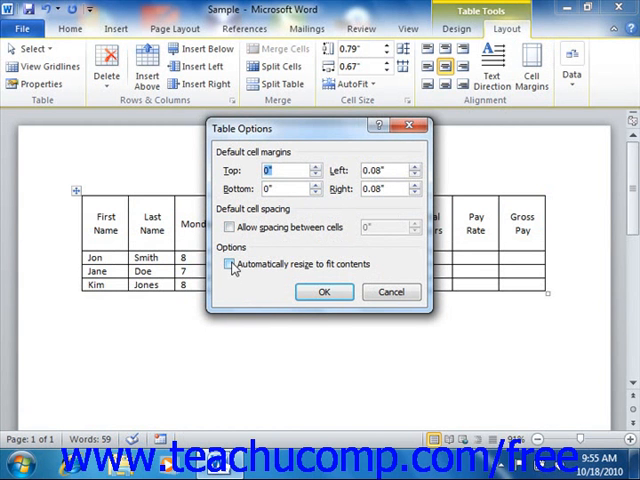
{"action": "left_click", "coordinate": [224, 264]}
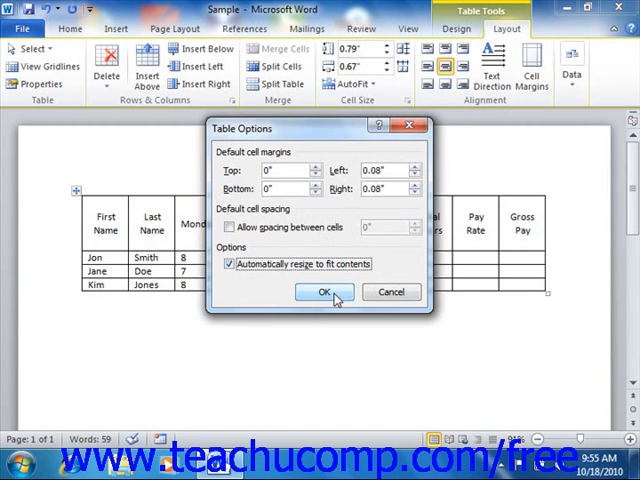
{"action": "left_click", "coordinate": [322, 292]}
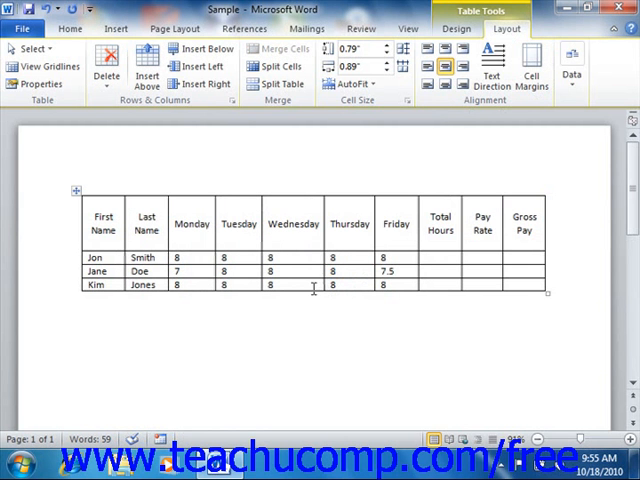